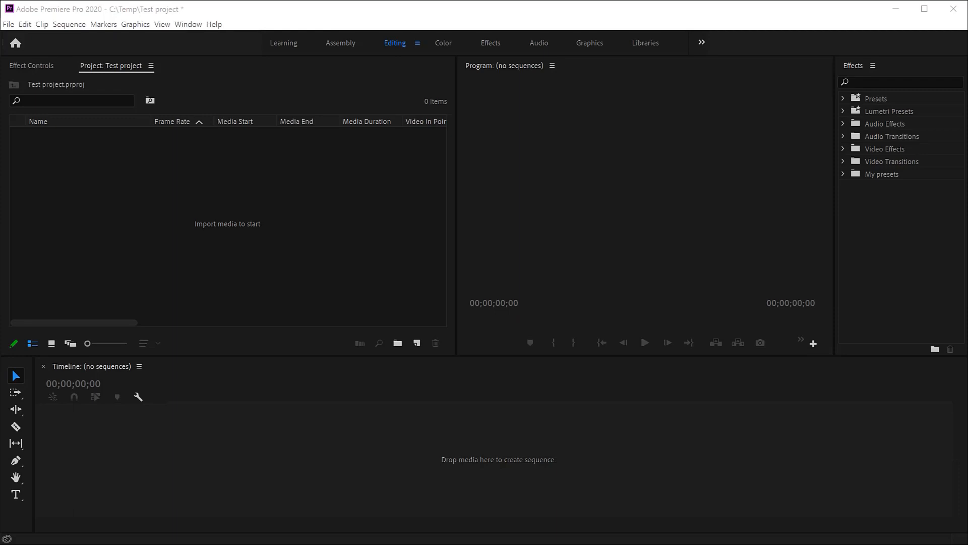
mouse_move(485, 180)
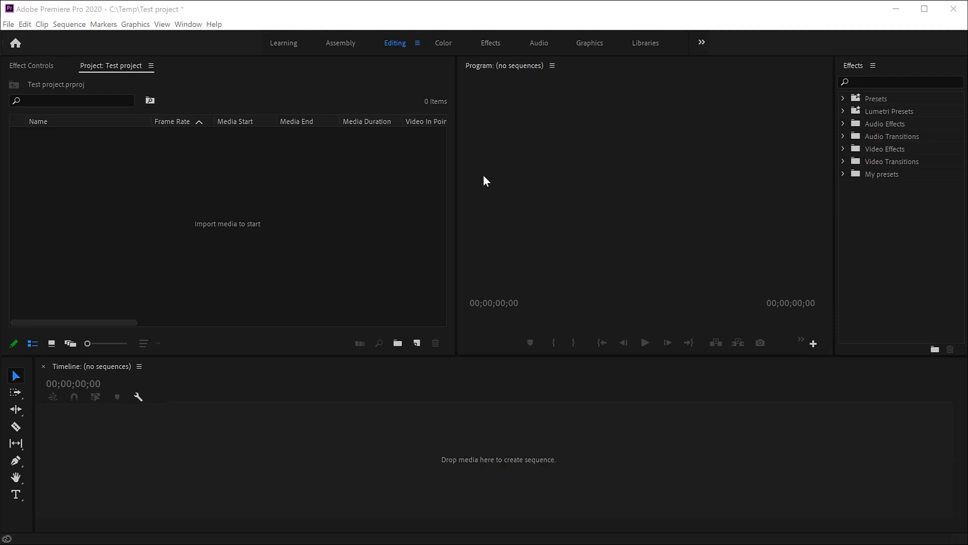
mouse_move(525, 381)
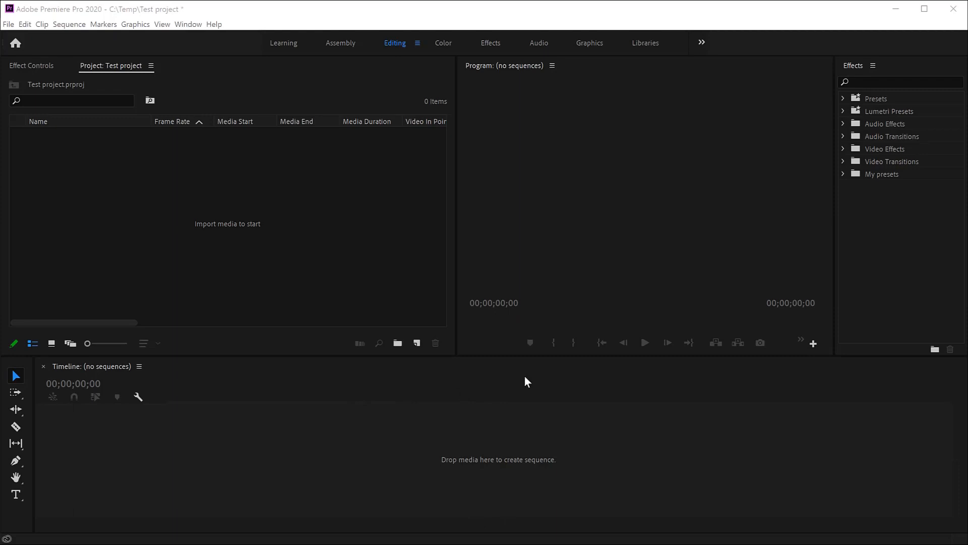
mouse_move(508, 241)
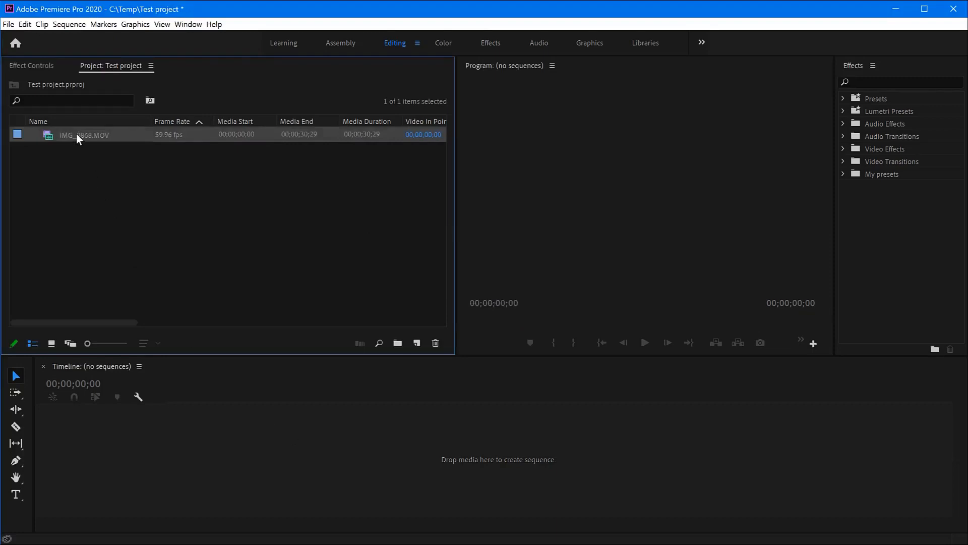
Create a new sequence from the IMG_0868.MOV footage in the Project panel.
right_click(84, 134)
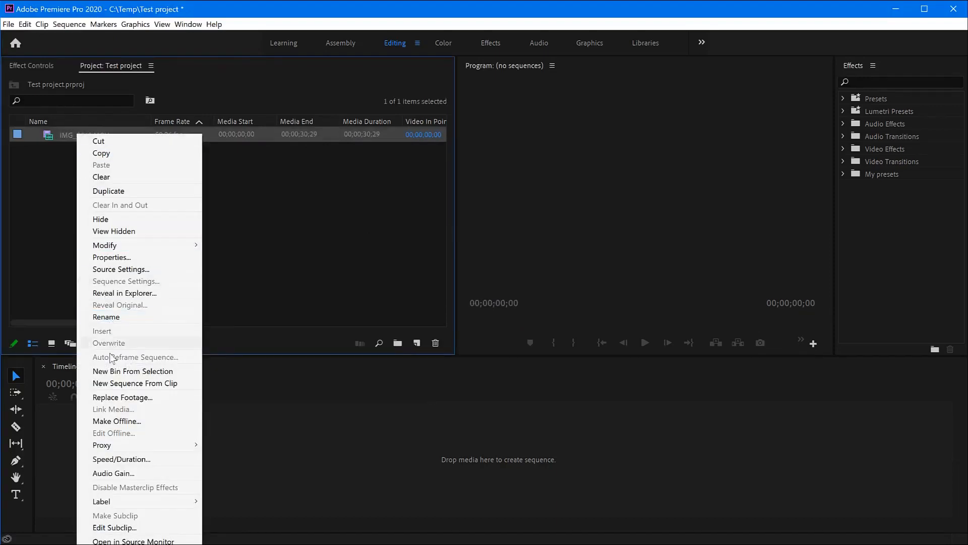
click(134, 383)
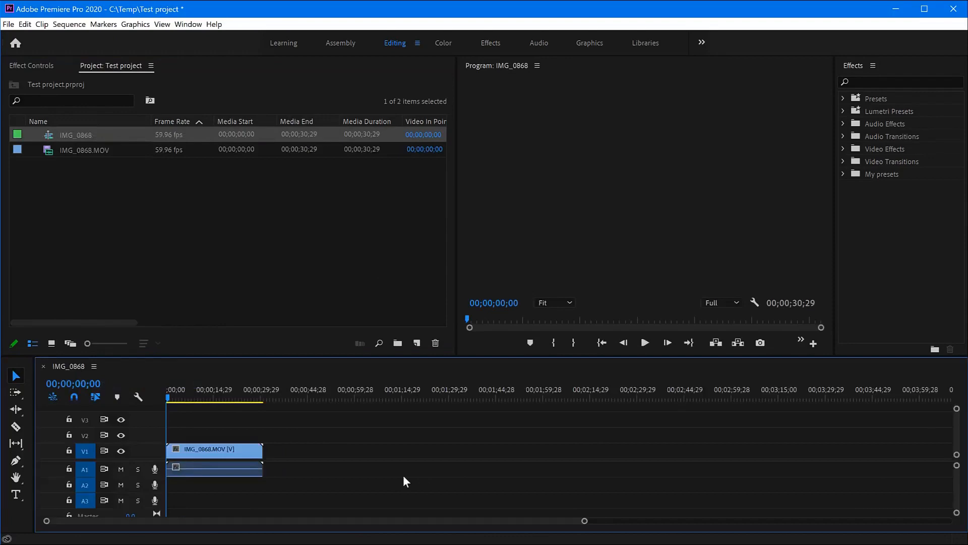
click(232, 467)
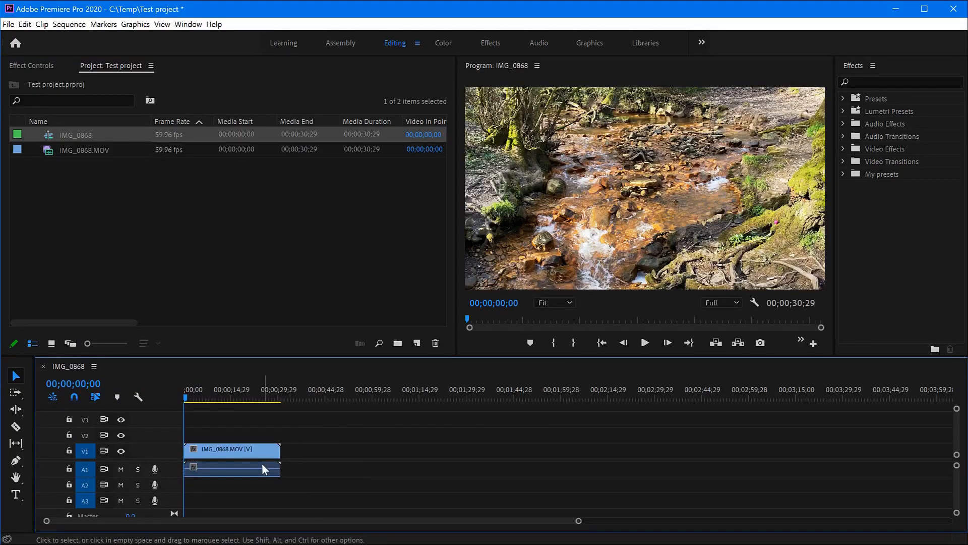
Select the linked IMG_0868.MOV clip in the sequence.
click(221, 398)
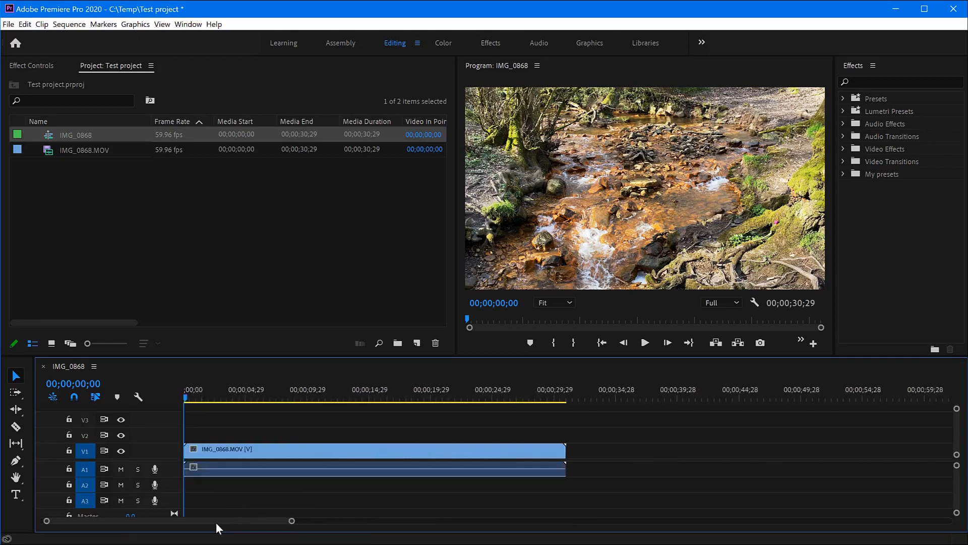
mouse_move(256, 454)
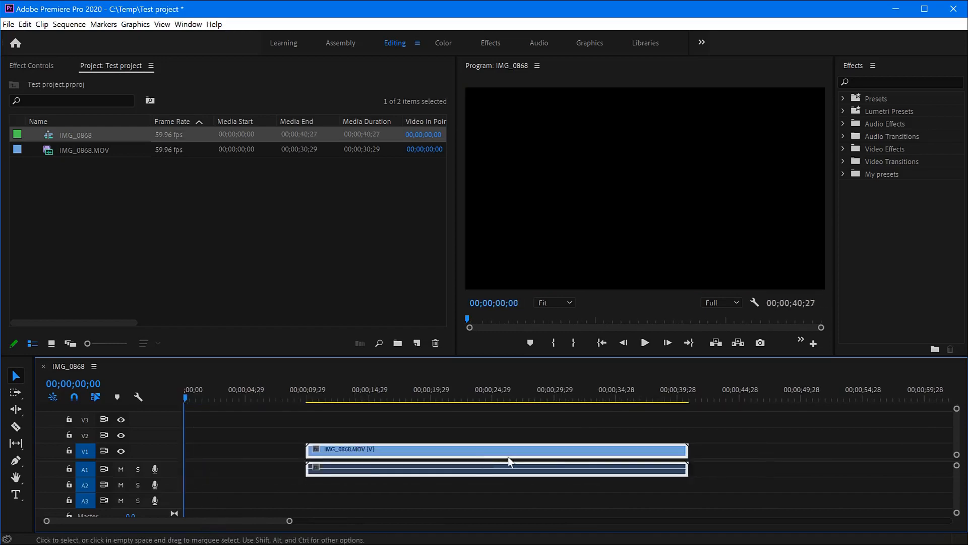
mouse_move(291, 463)
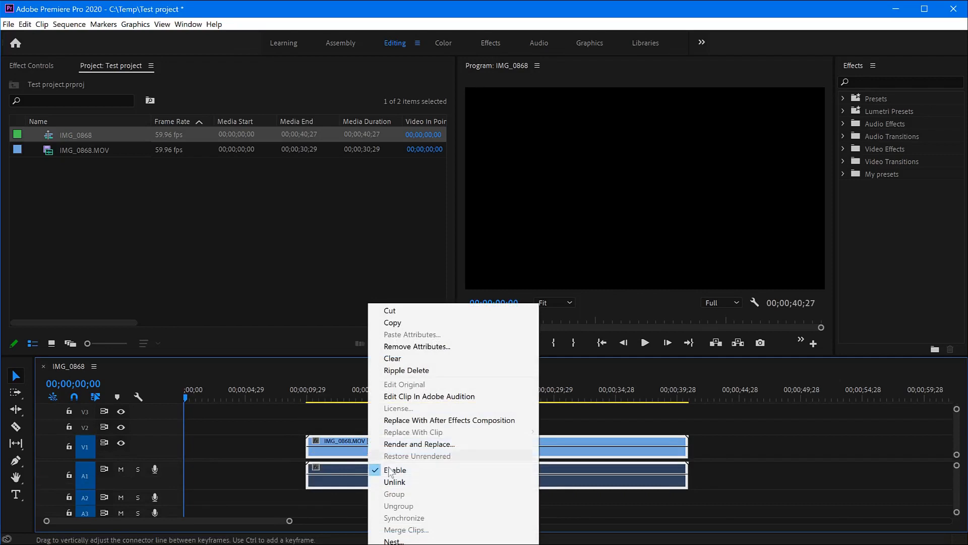
Unlink the clip's video from its audio, then select the audio clip on A1.
click(394, 482)
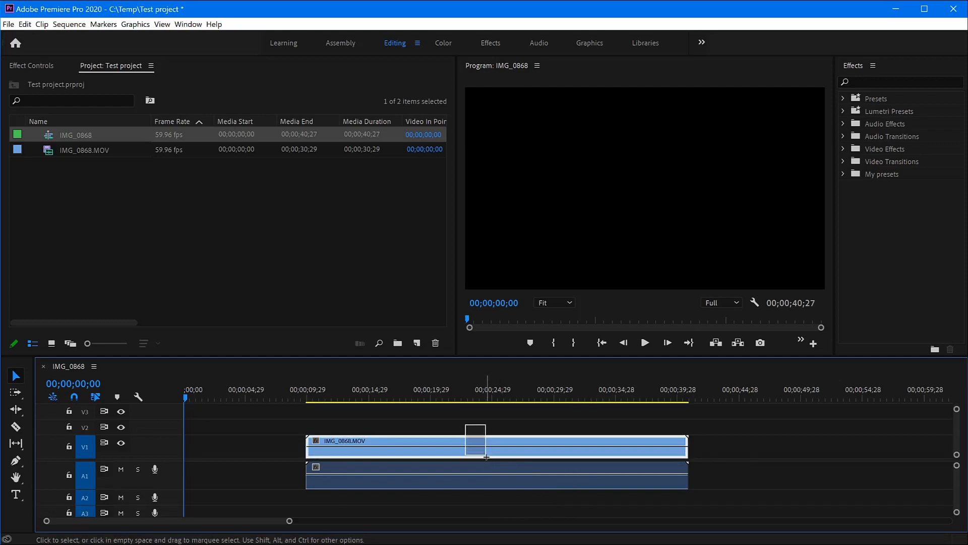
click(488, 475)
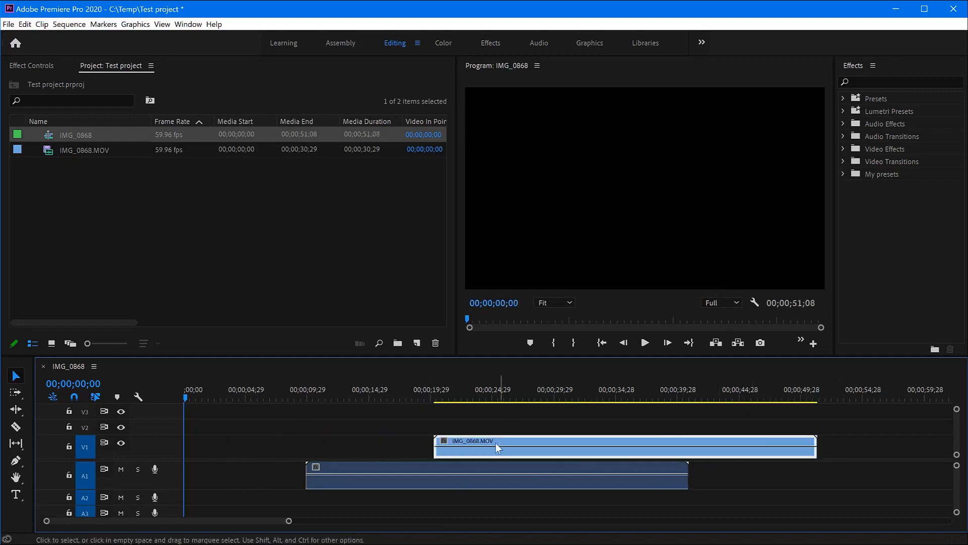
mouse_move(490, 472)
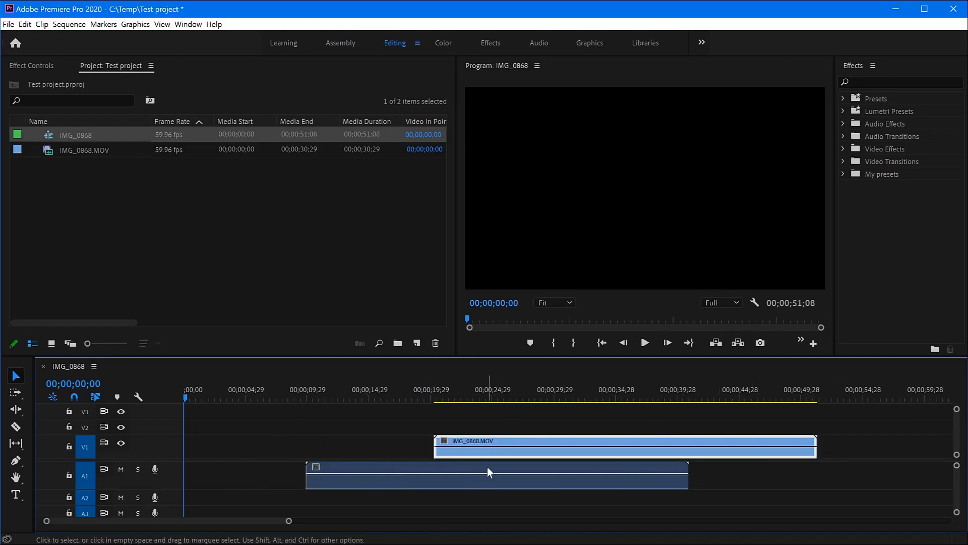
mouse_move(482, 467)
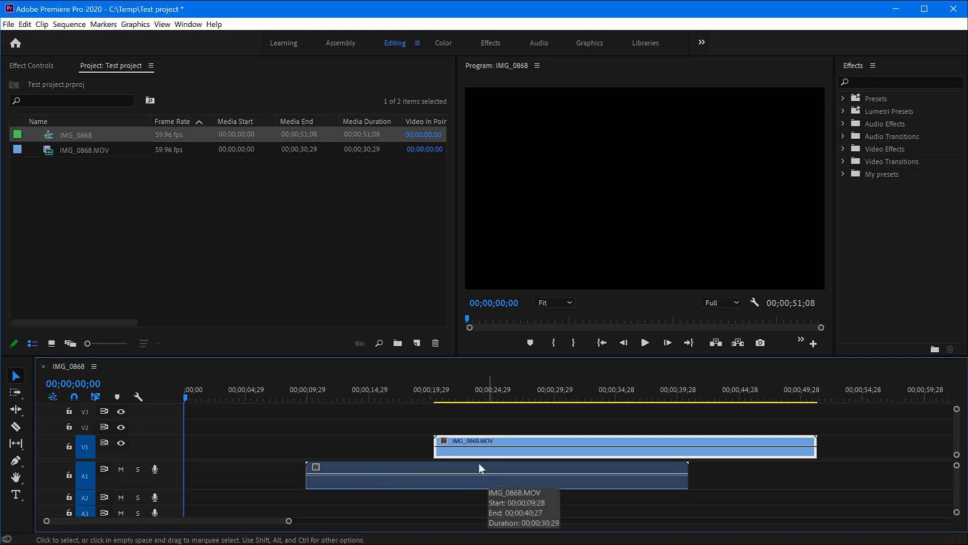
mouse_move(475, 454)
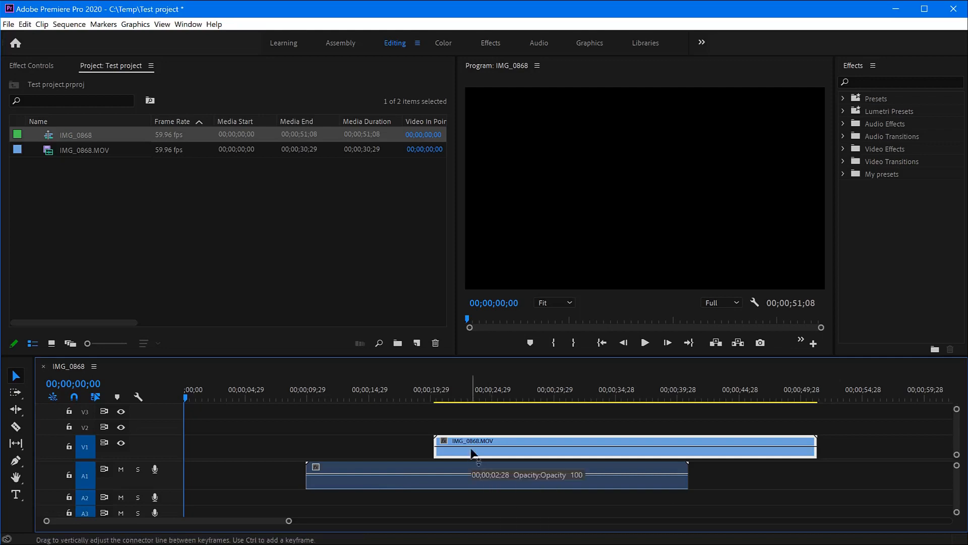
click(430, 485)
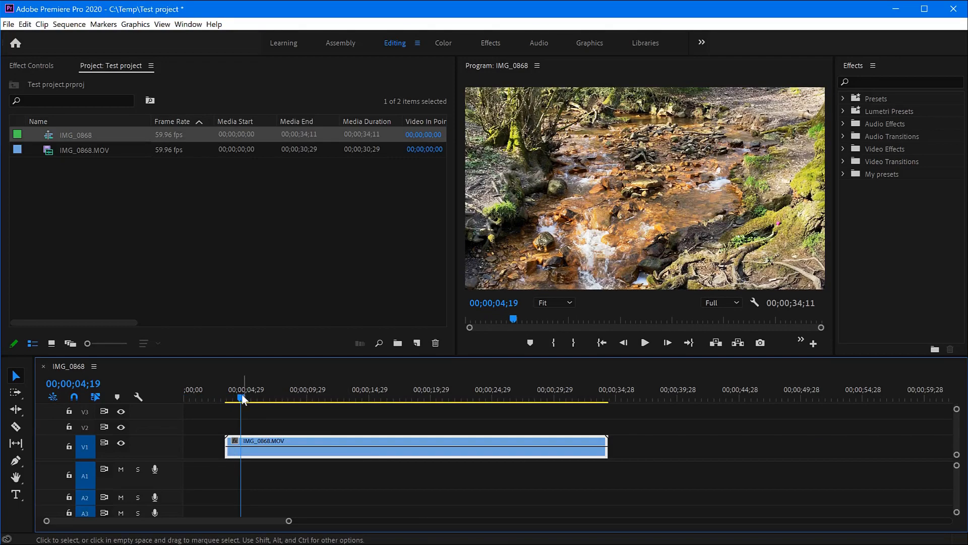
Scrub the time ruler to preview the video-only sequence at two points.
click(376, 397)
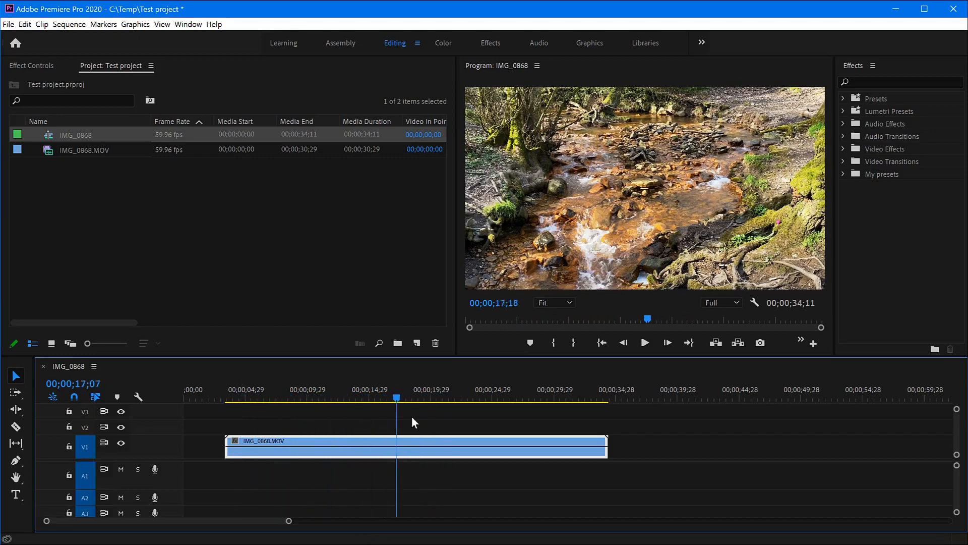
click(281, 389)
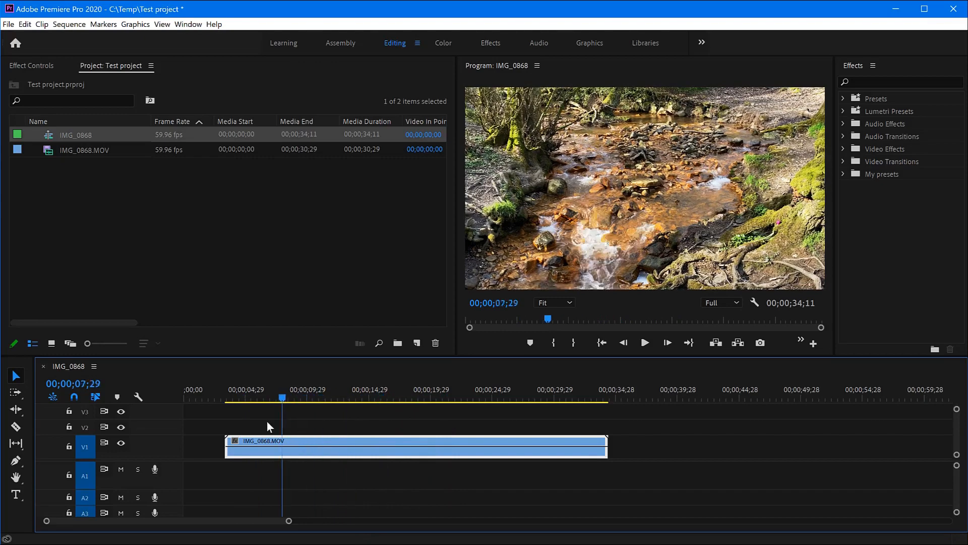